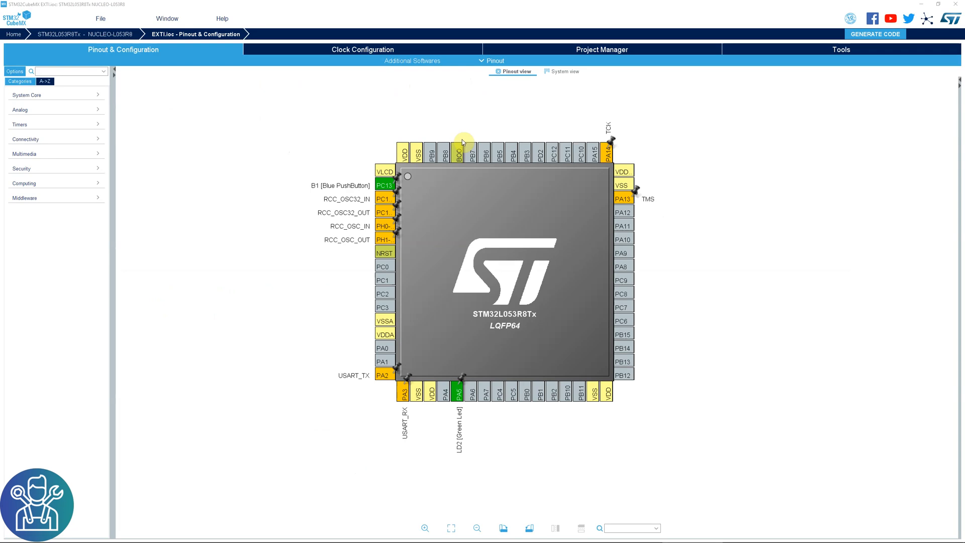
{"action": "mouse_move", "coordinate": [451, 133]}
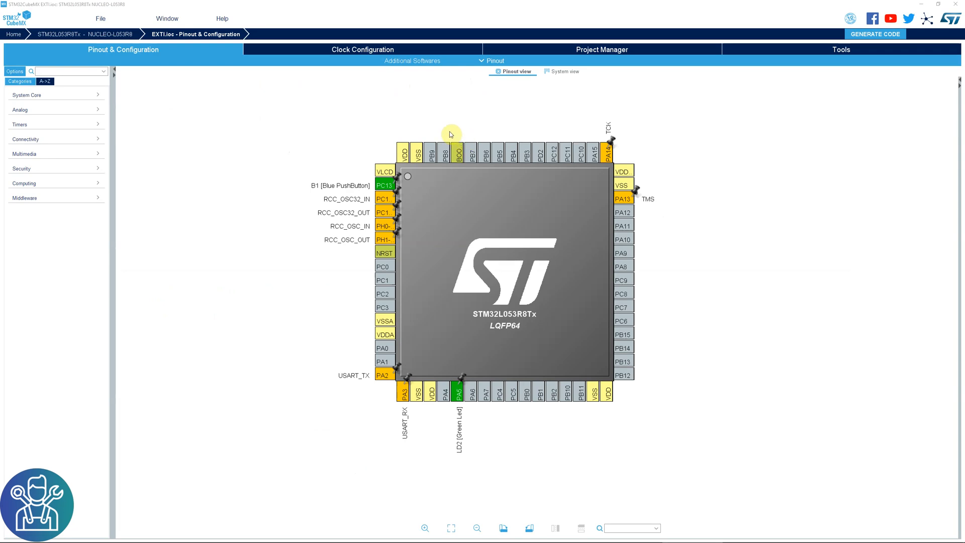
{"action": "mouse_move", "coordinate": [381, 119]}
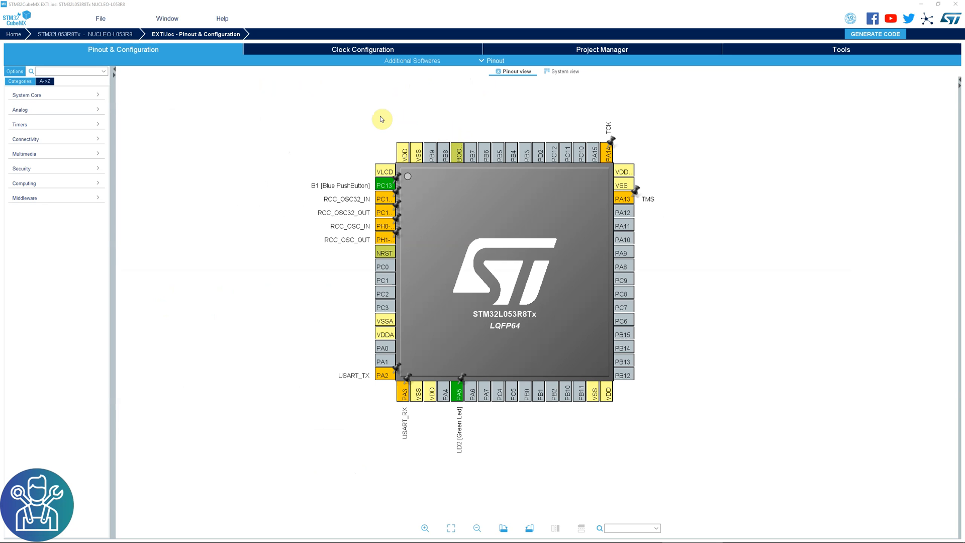
{"action": "mouse_move", "coordinate": [314, 175]}
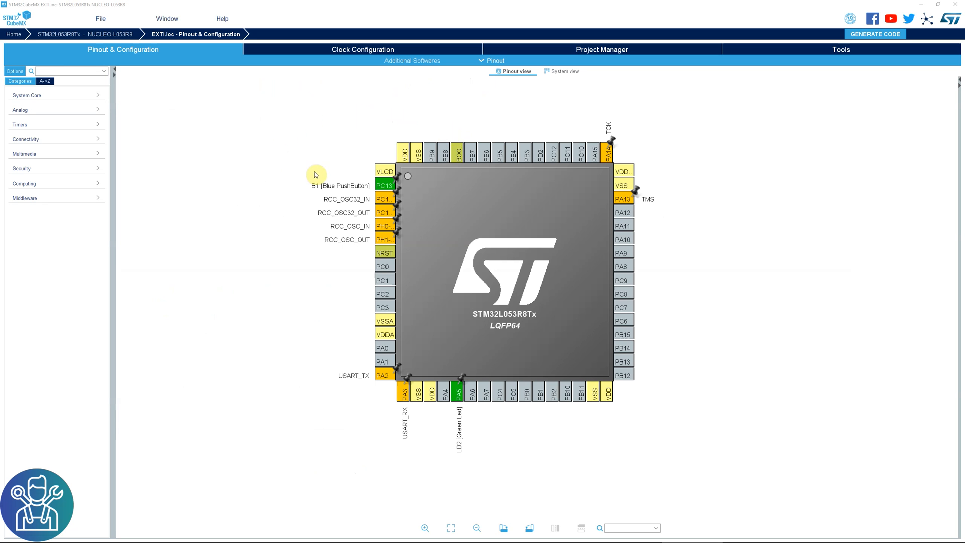
Show the signal list of pin PC13, the blue push-button (GPIO_EXTI13)
{"action": "left_click", "coordinate": [384, 185]}
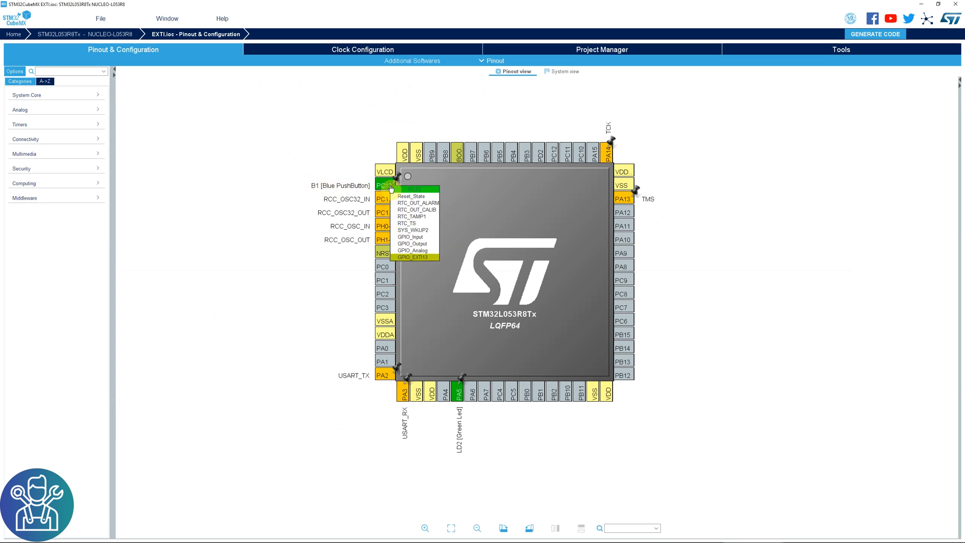
Review Clock Configuration and Project Manager, then generate the TrueSTUDIO project code
{"action": "left_click", "coordinate": [362, 50]}
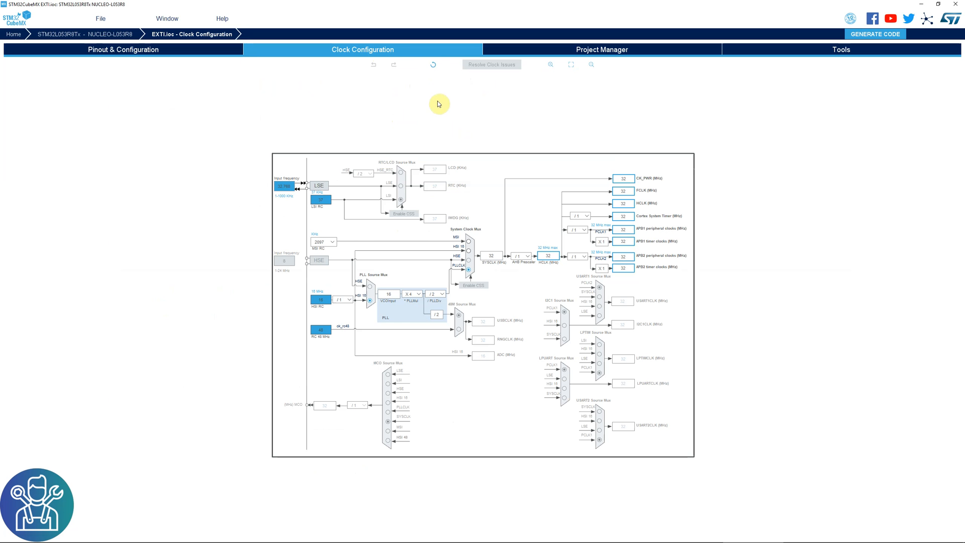
{"action": "mouse_move", "coordinate": [591, 284]}
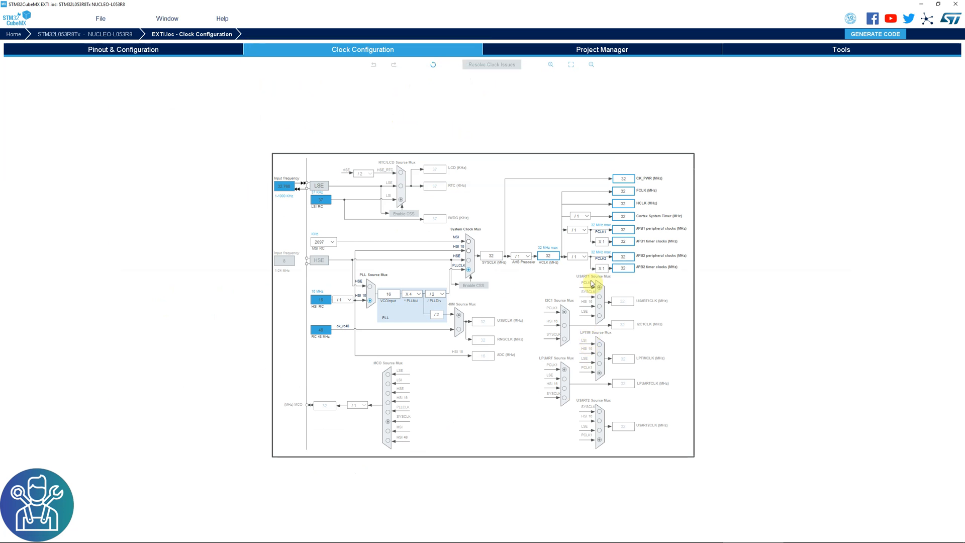
{"action": "left_click", "coordinate": [601, 49]}
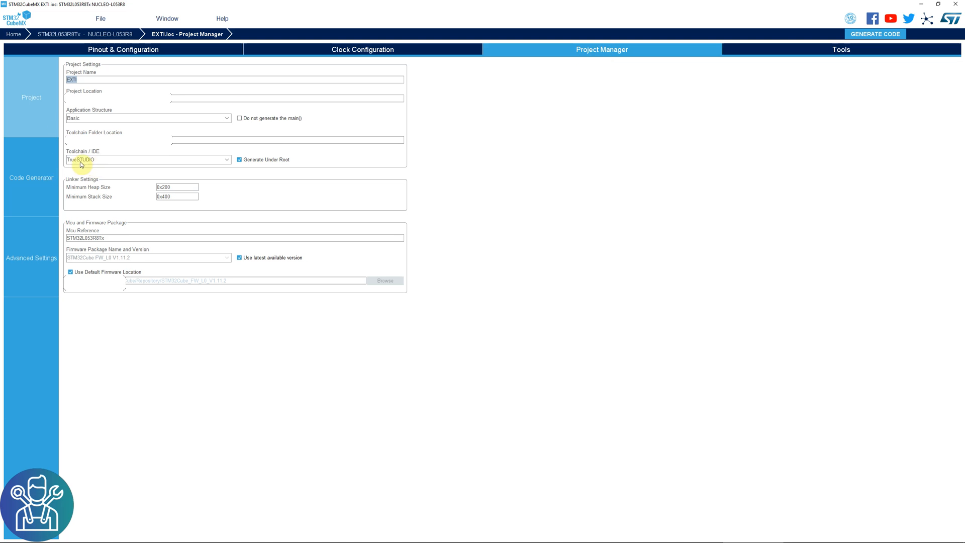
{"action": "mouse_move", "coordinate": [875, 35]}
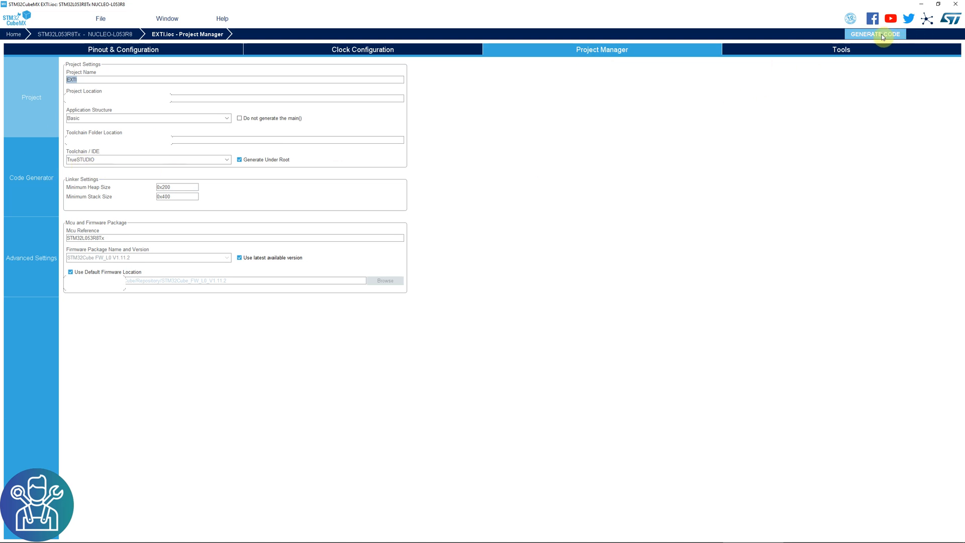
{"action": "left_click", "coordinate": [876, 34]}
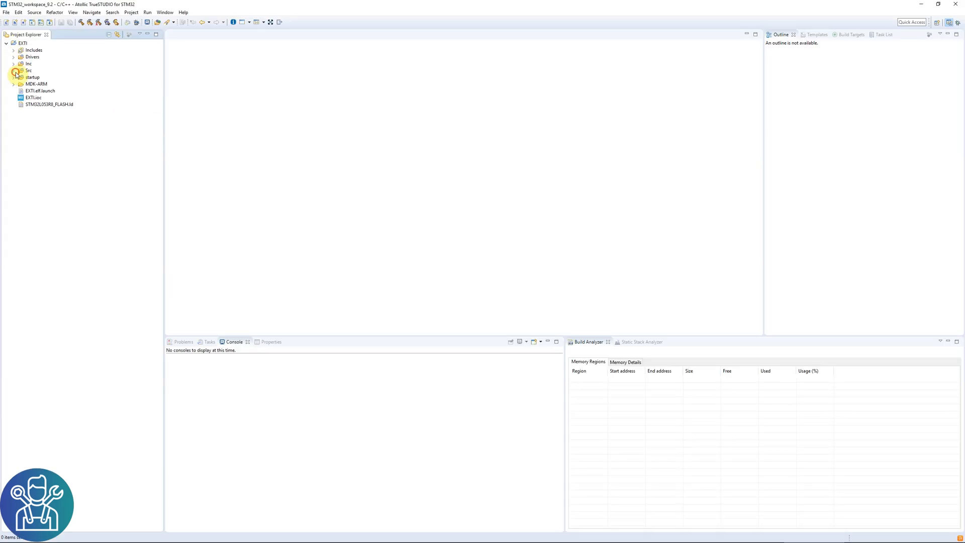
Expand Src, load main.c in the editor and scroll to the while(1) loop
{"action": "left_click", "coordinate": [15, 71]}
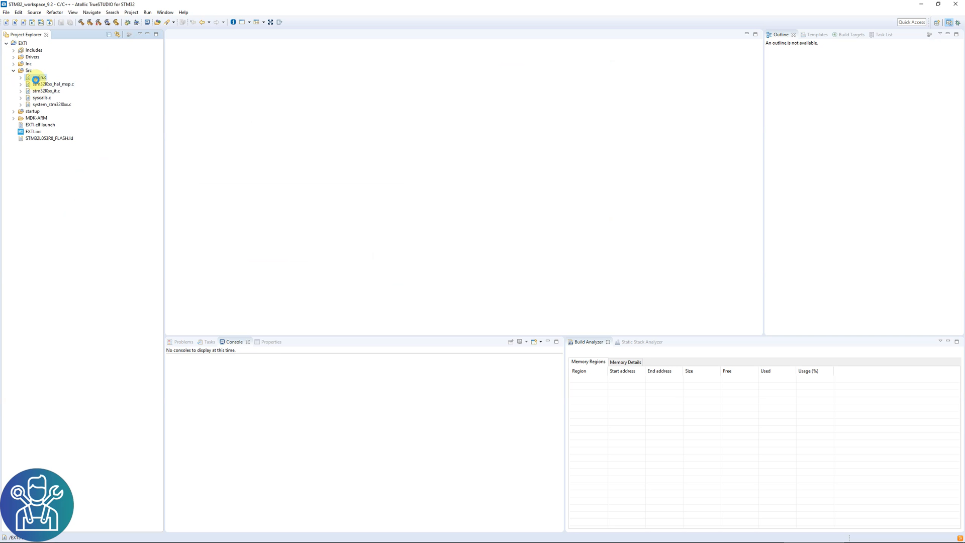
{"action": "double_click", "coordinate": [37, 77]}
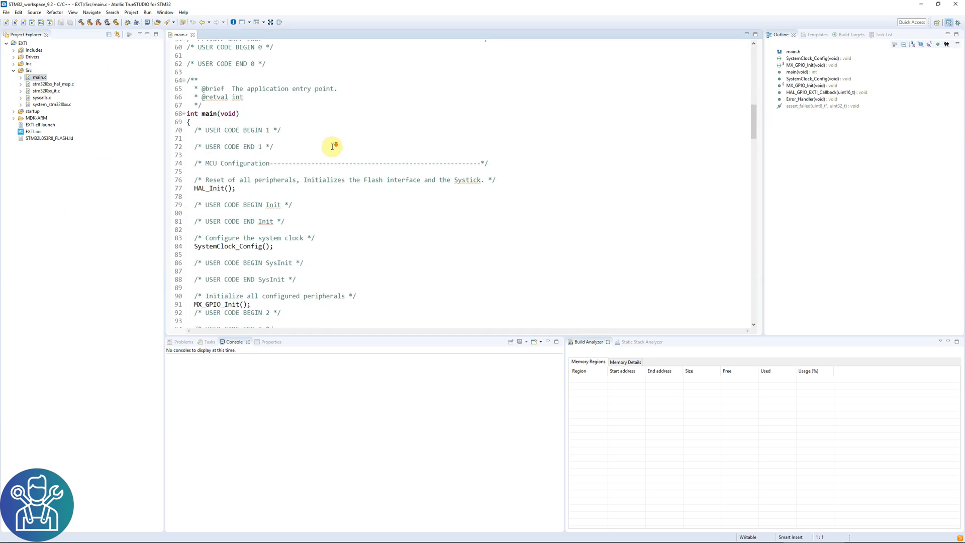
{"action": "scroll", "scroll_direction": "down", "scroll_amount": 3}
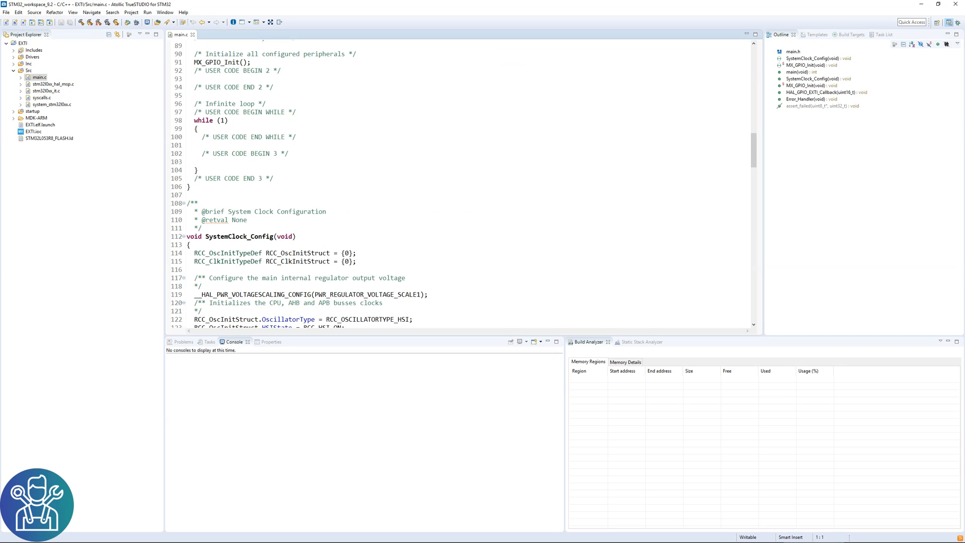
Add HAL_Delay(1000) and begin the HAL_PWR_EnterSTOPMode call in the while loop
{"action": "type", "text": "hal_del"}
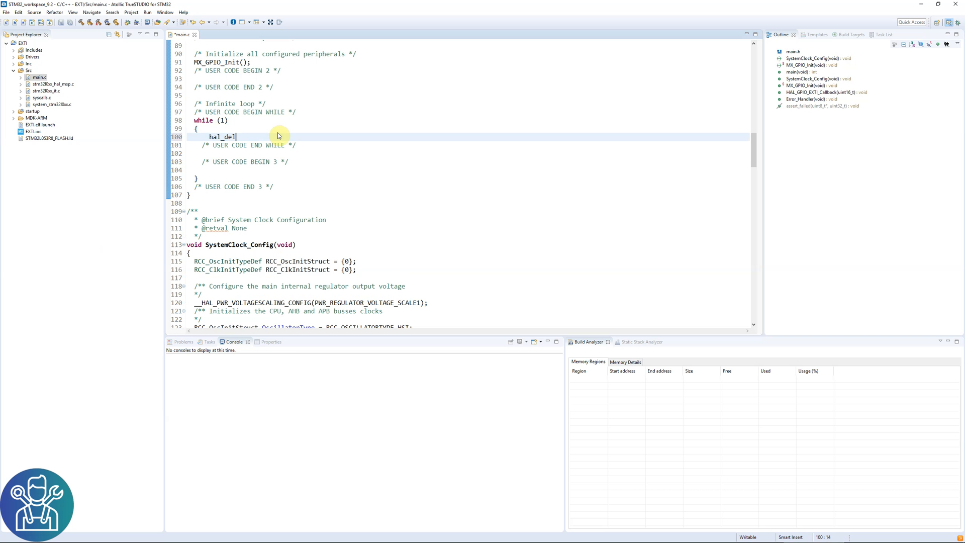
{"action": "type", "text": "HAL_Delay(1000);"}
{"action": "type", "text": "hal_Pwr_en"}
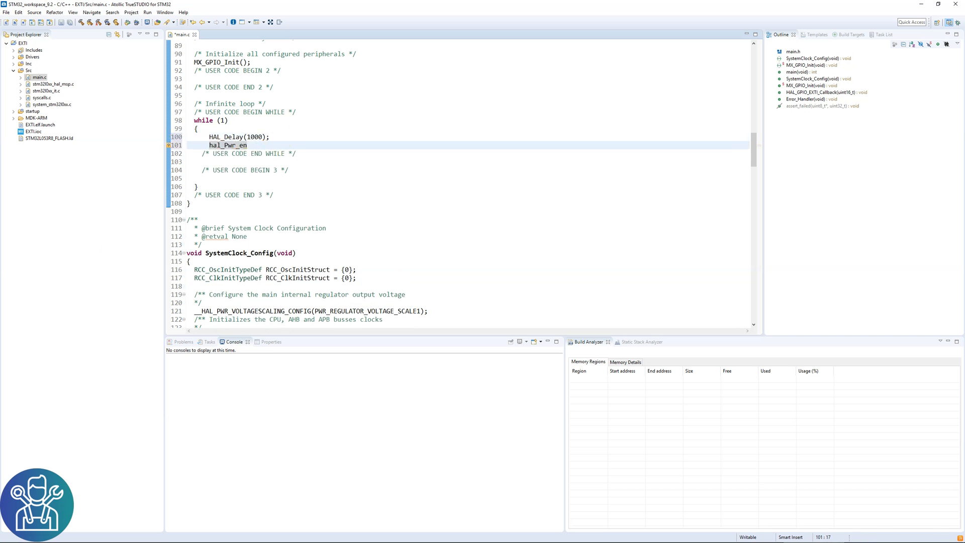
{"action": "type", "text": "HAL_PWR_EnterSTOPMode(p"}
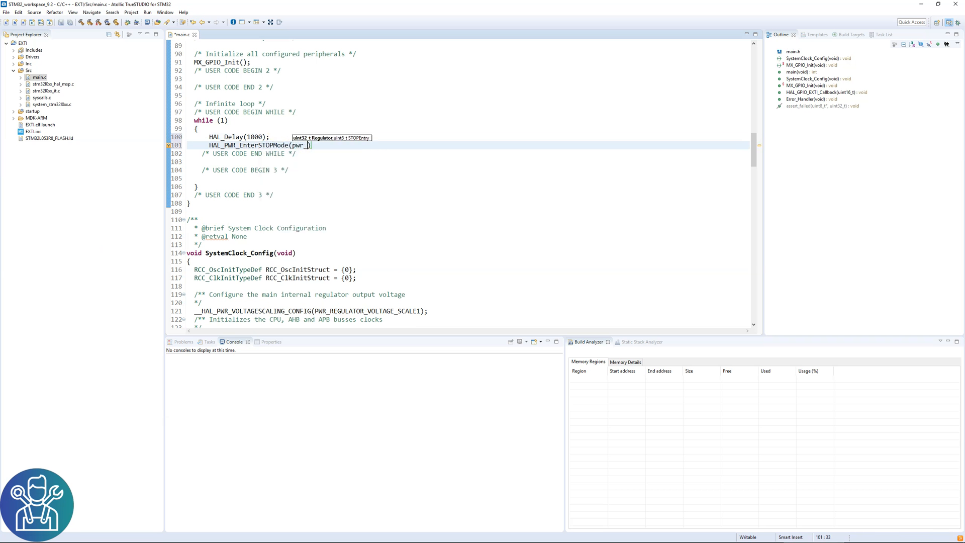
Complete EnterSTOPMode with PWR_LOWPOWERREGULATOR_ON and PWR_STOPENTRY_WFI arguments
{"action": "type", "text": "PWR_LOWPOWERREGULATOR_ON,"}
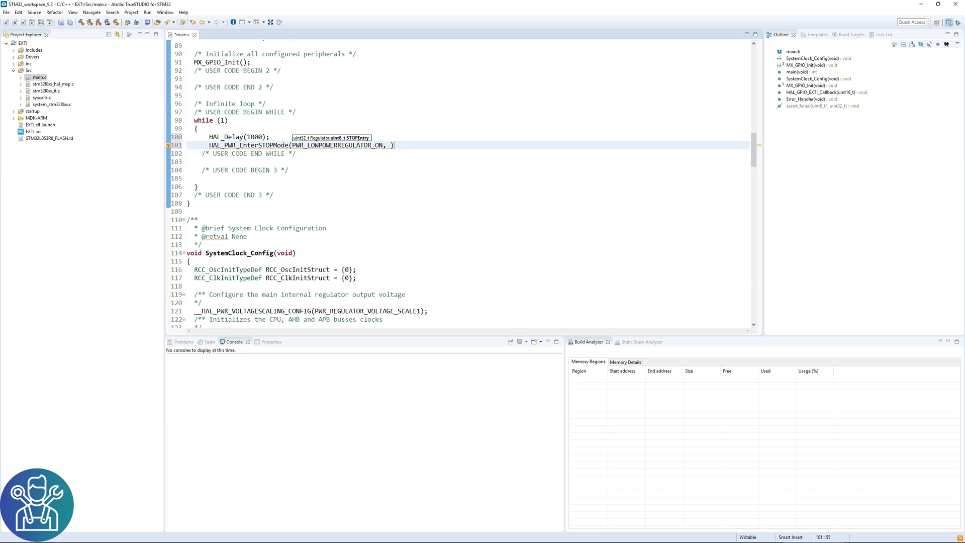
{"action": "type", "text": "PWR_STOPENTRY_WF"}
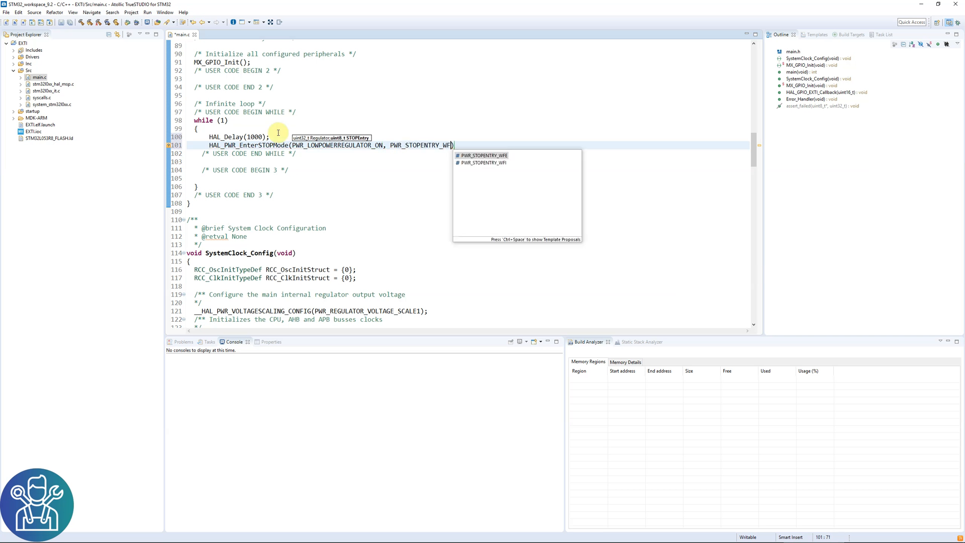
{"action": "left_click", "coordinate": [485, 155]}
{"action": "type", "text": "SystemClock_Config("}
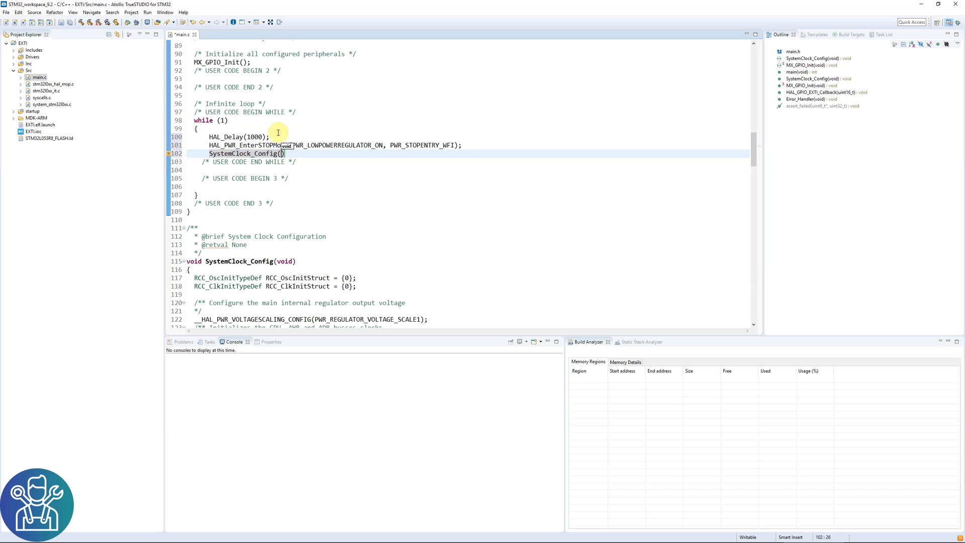
{"action": "type", "text": ";"}
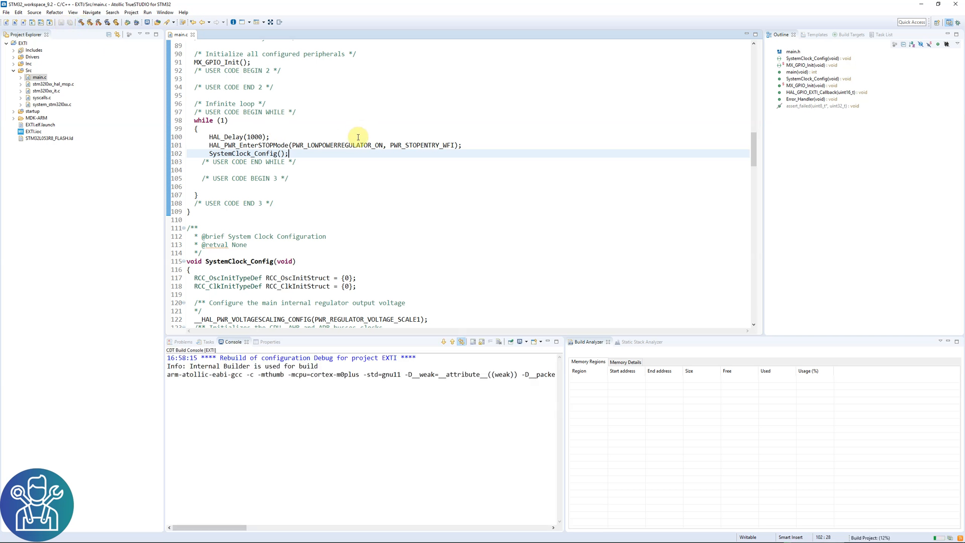
Build, debug and resume the project, then dismiss the 'Failed to execute MI command' error
{"action": "left_click", "coordinate": [127, 22]}
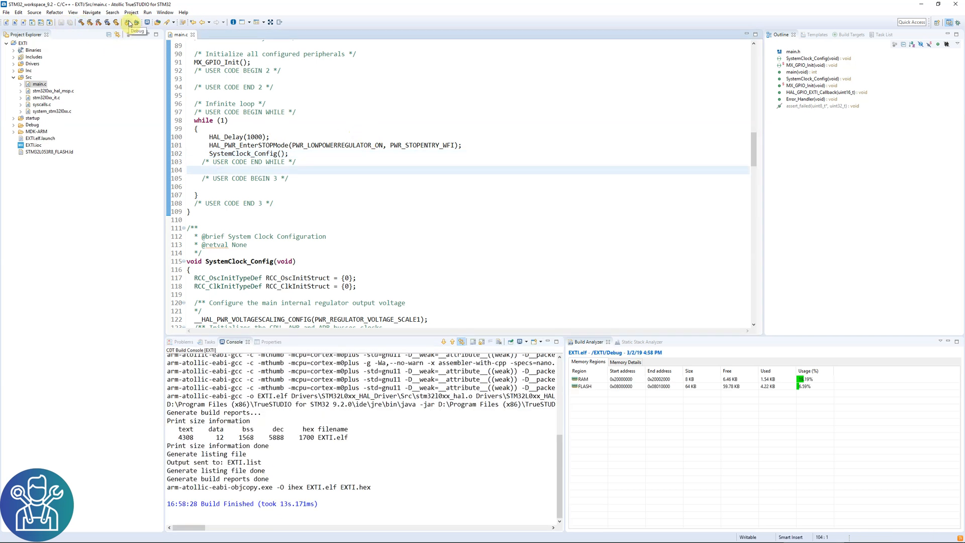
{"action": "left_click", "coordinate": [127, 22]}
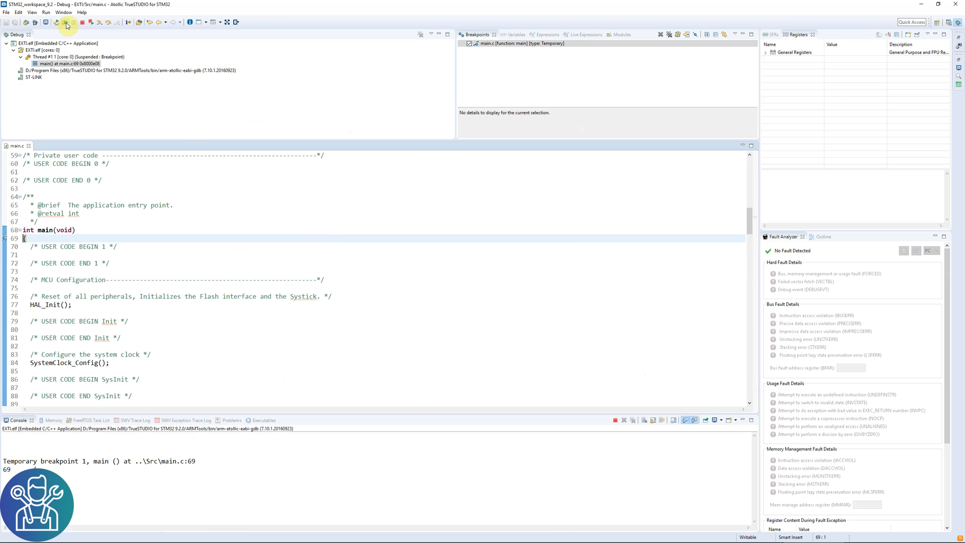
{"action": "left_click", "coordinate": [67, 22]}
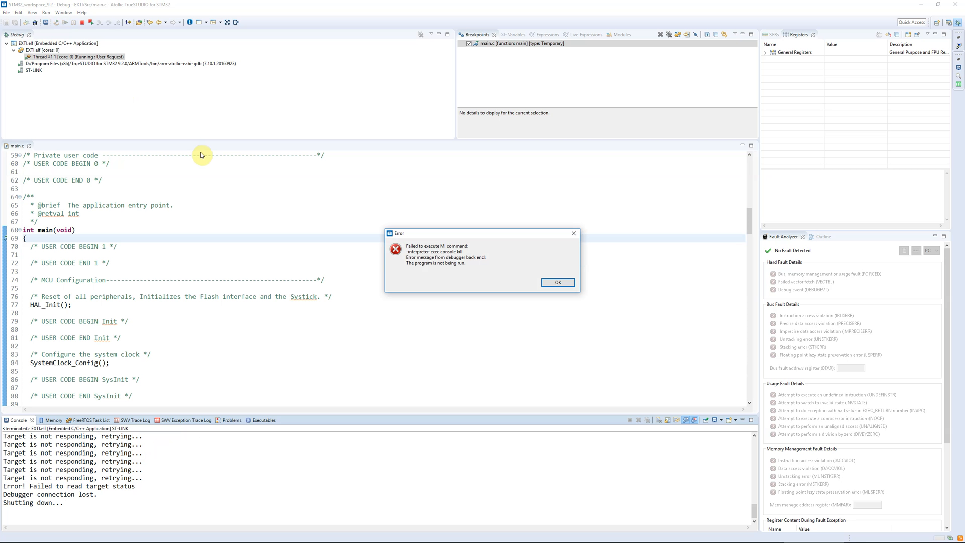
{"action": "left_click", "coordinate": [557, 282]}
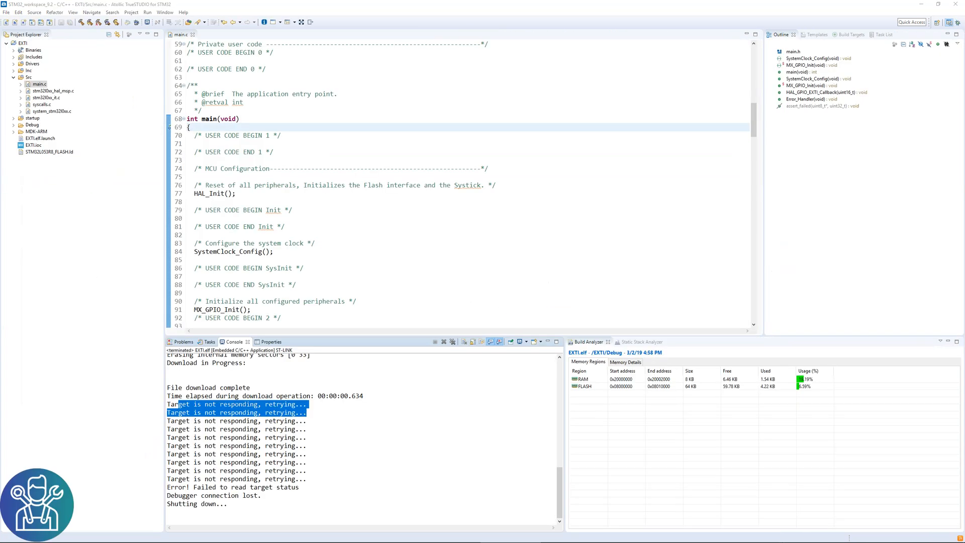
{"action": "mouse_move", "coordinate": [465, 202]}
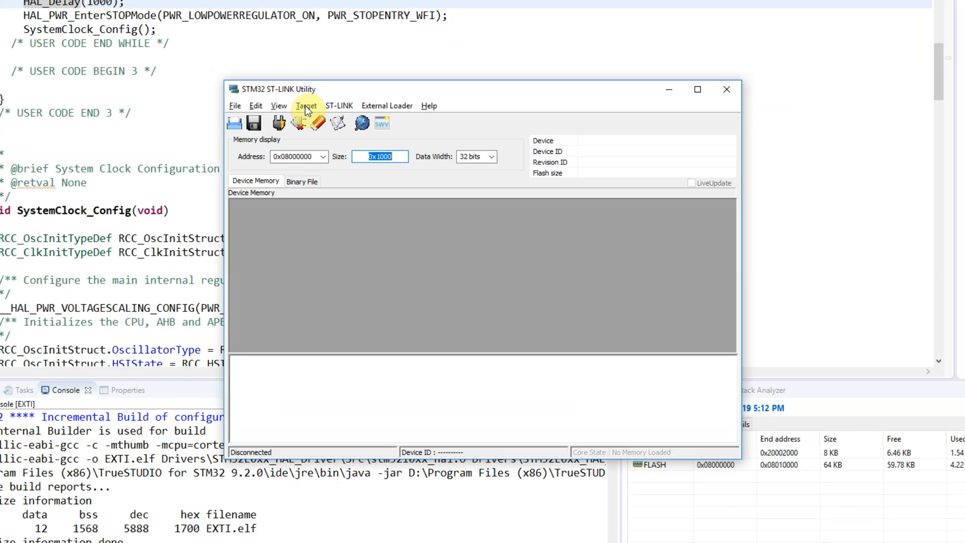
Set Target Settings to Connect Under Reset with debug in Low power mode enabled
{"action": "left_click", "coordinate": [306, 106]}
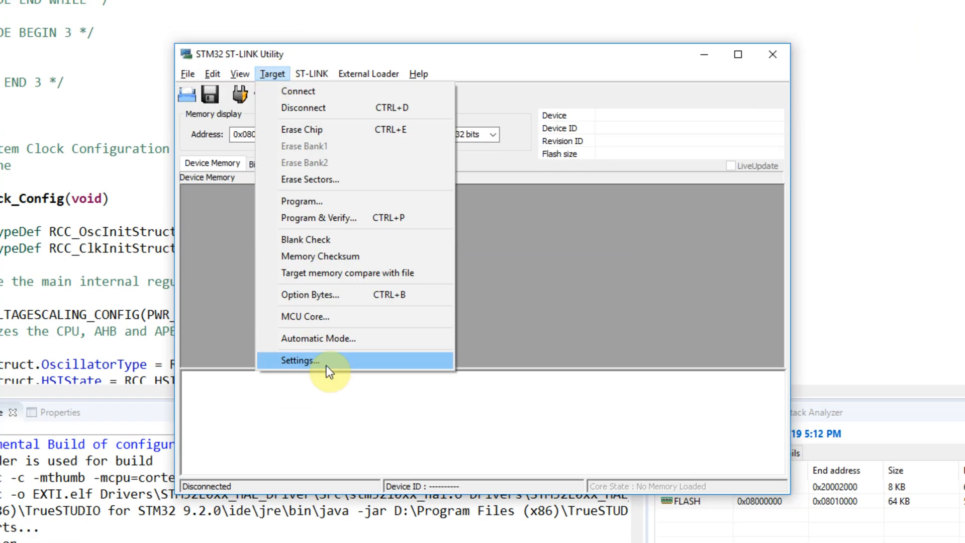
{"action": "left_click", "coordinate": [299, 360]}
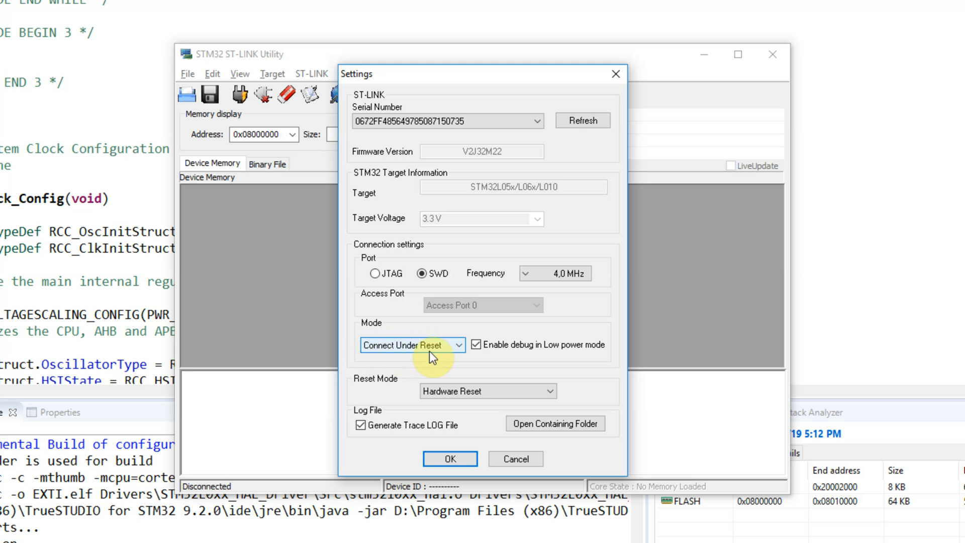
{"action": "left_click", "coordinate": [451, 458]}
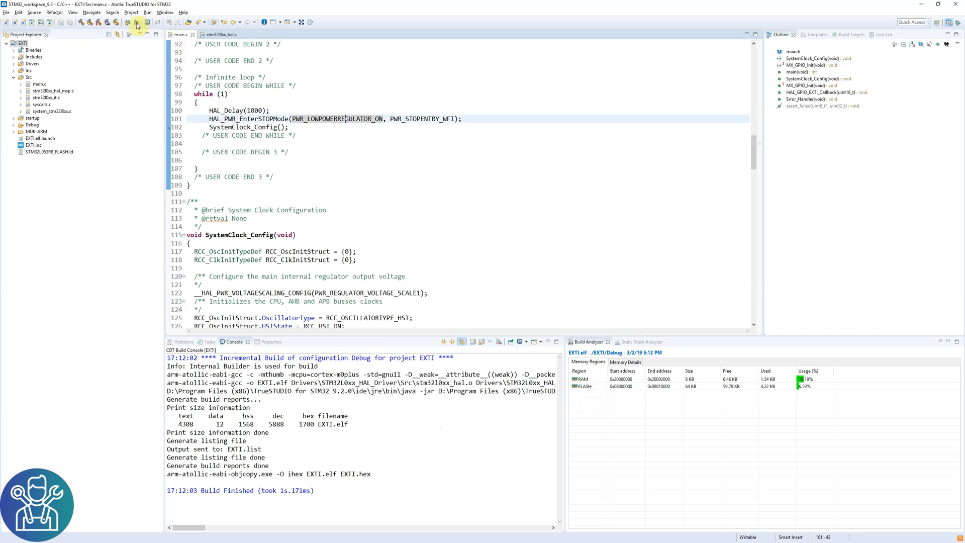
Debug the rebuilt project and resume repeatedly, watching hits at the line 102 breakpoint
{"action": "left_click", "coordinate": [138, 22]}
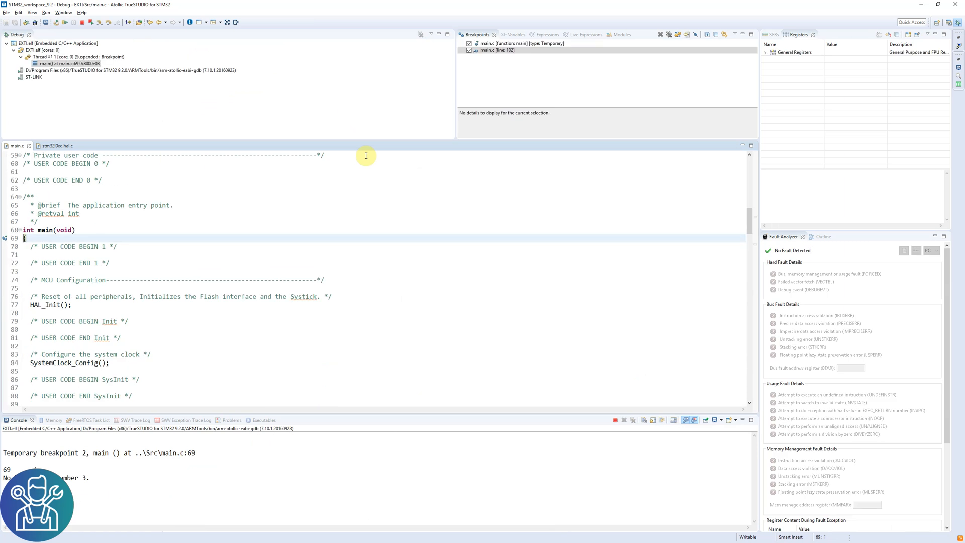
{"action": "scroll", "scroll_direction": "down", "scroll_amount": 3}
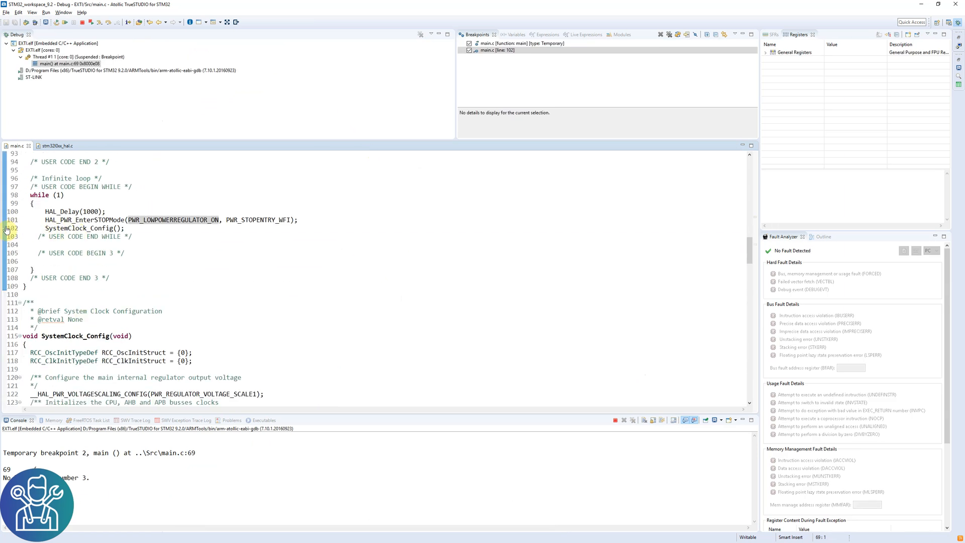
{"action": "mouse_move", "coordinate": [90, 93]}
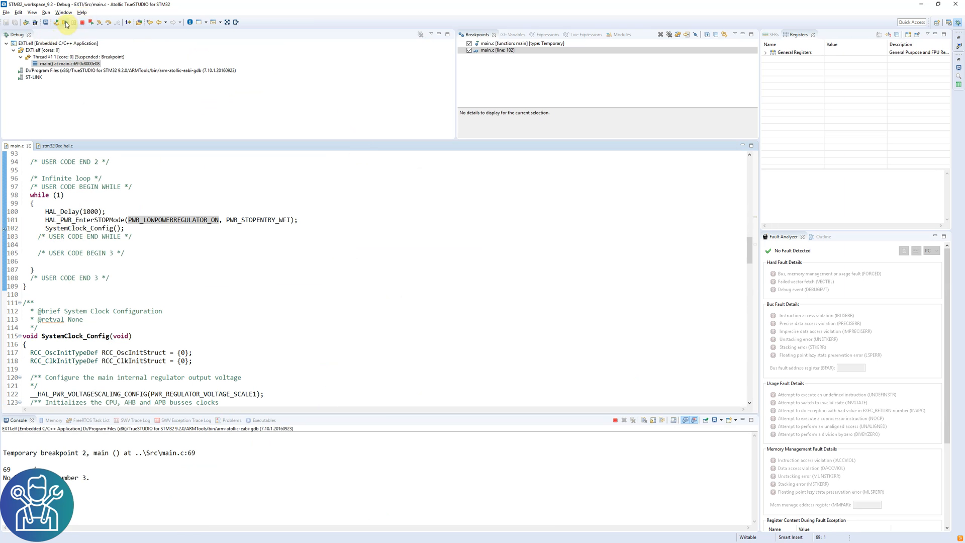
{"action": "left_click", "coordinate": [64, 22]}
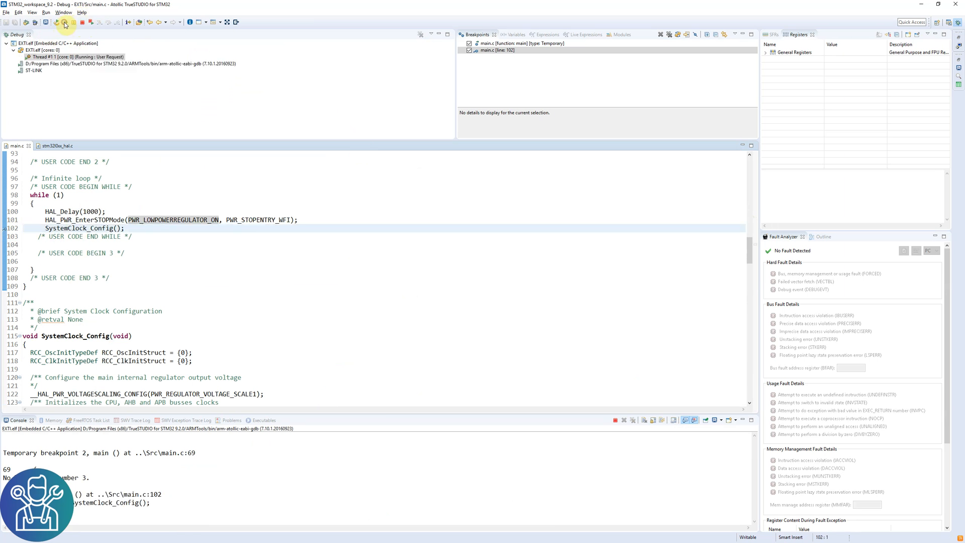
{"action": "left_click", "coordinate": [64, 22]}
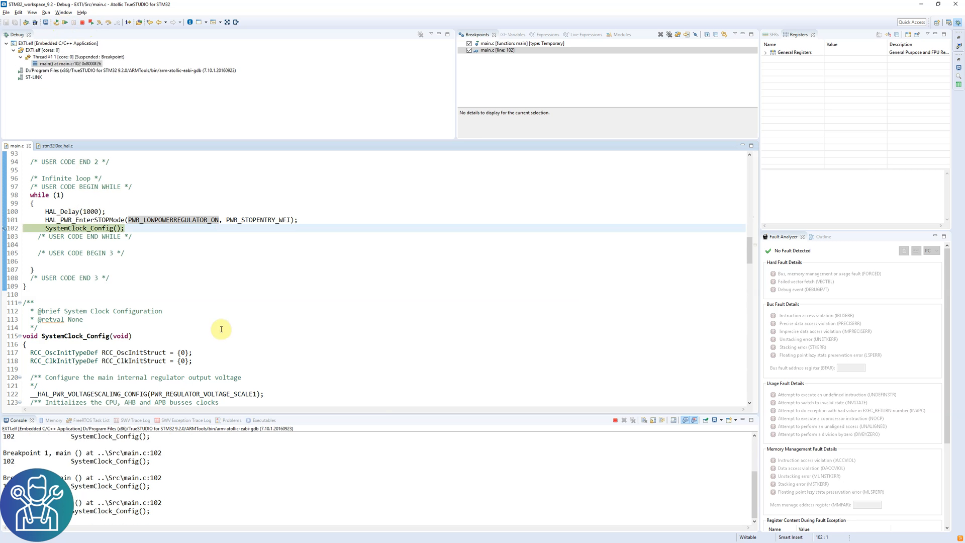
{"action": "mouse_move", "coordinate": [221, 323]}
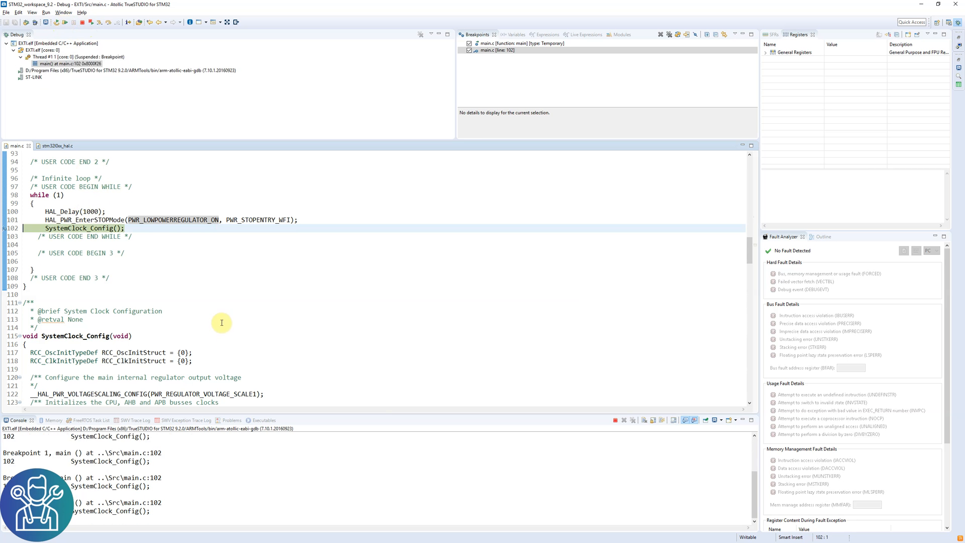